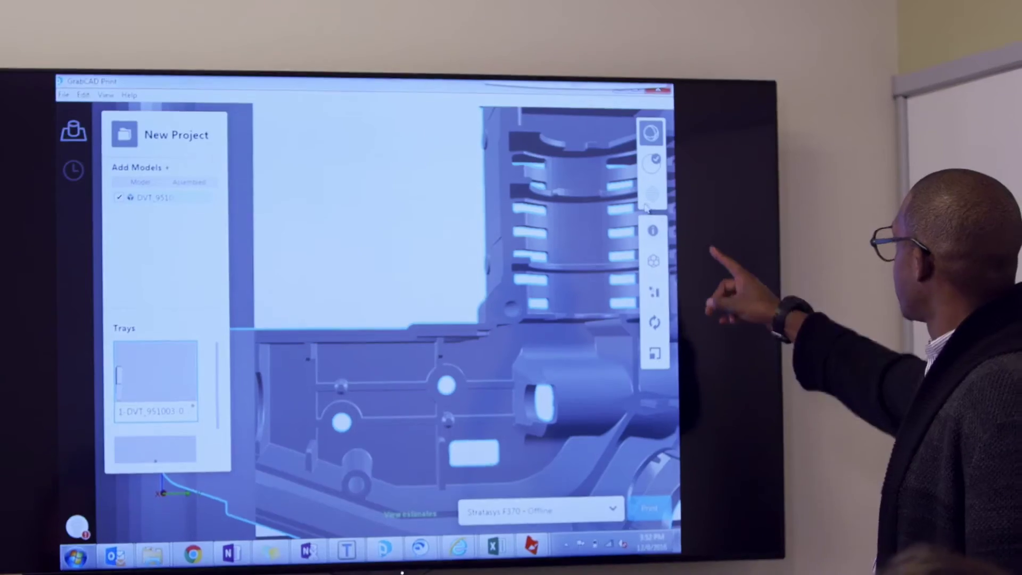
Step: Show the loaded part in slice preview with model and support layers across all layers
click(652, 190)
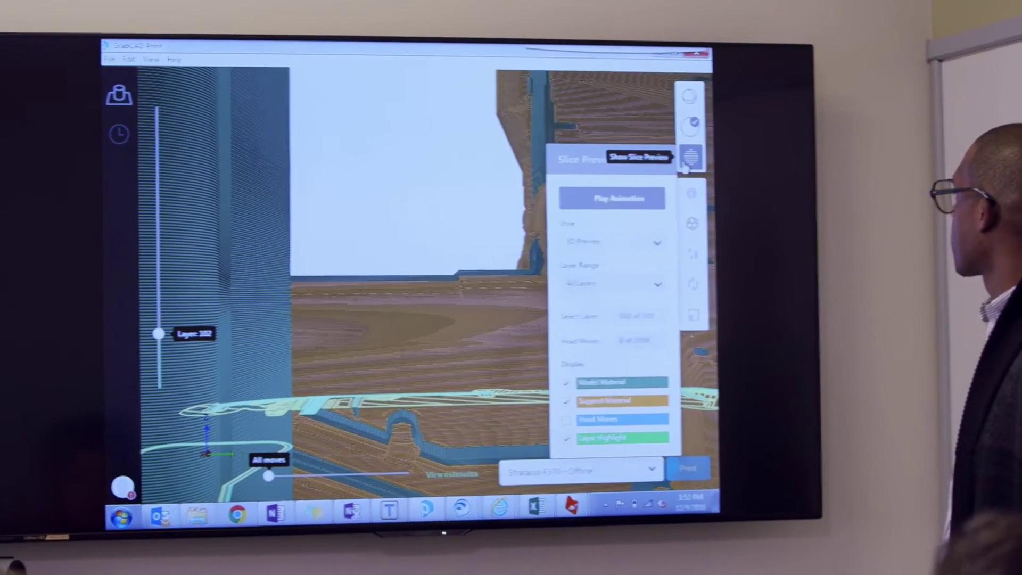